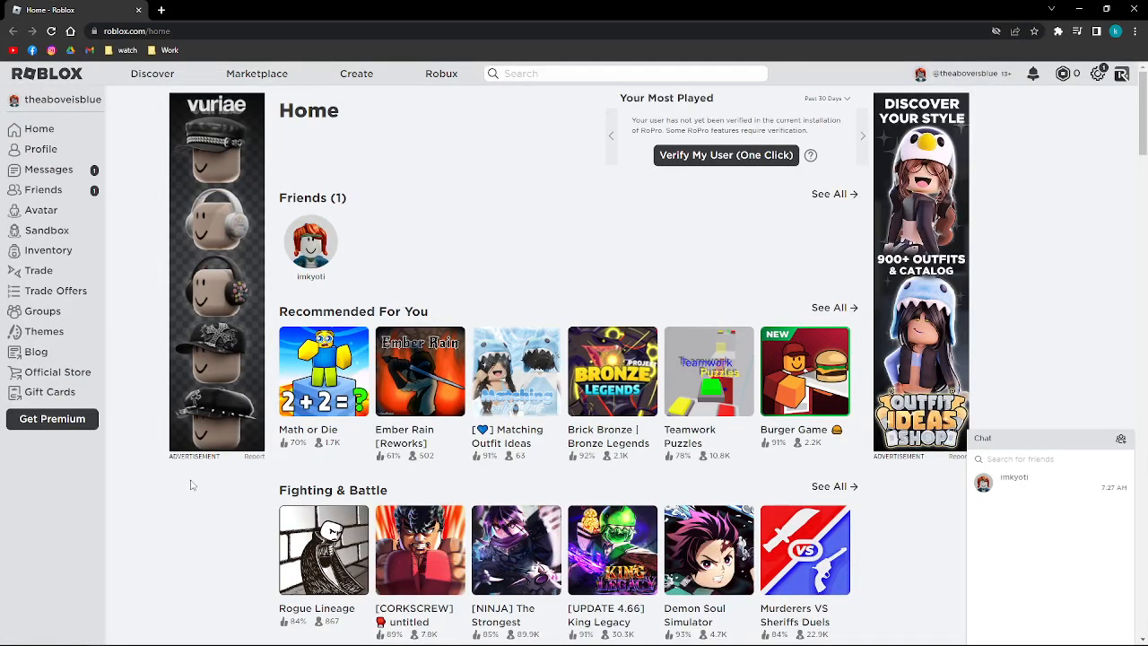
{"action": "mouse_move", "coordinate": [350, 421]}
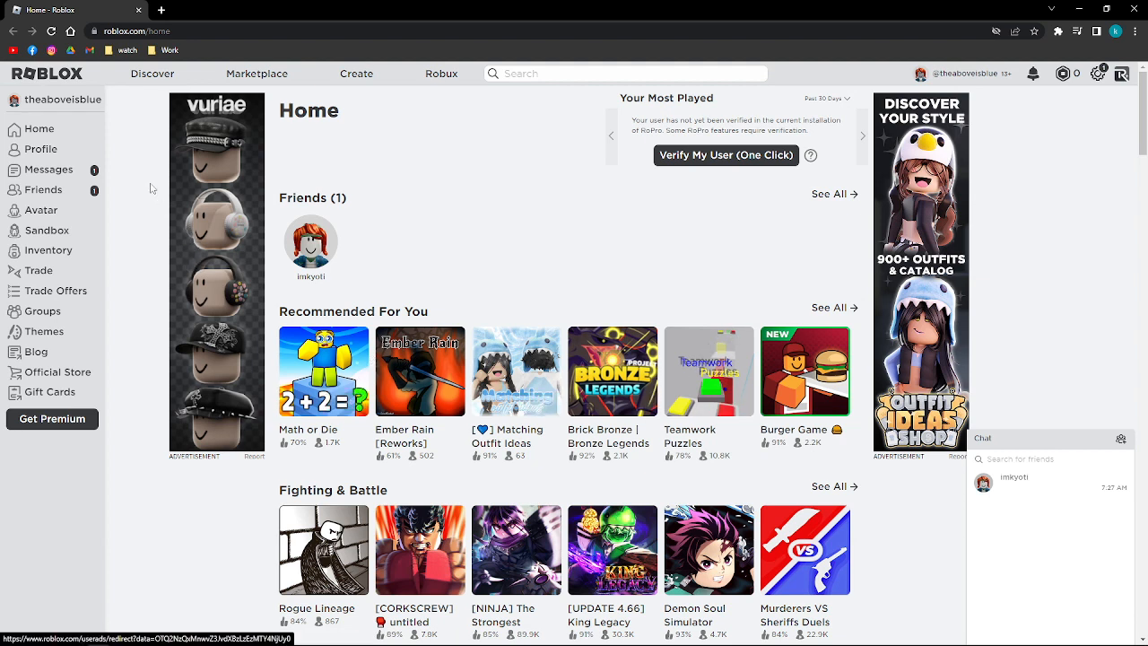
{"action": "mouse_move", "coordinate": [142, 252]}
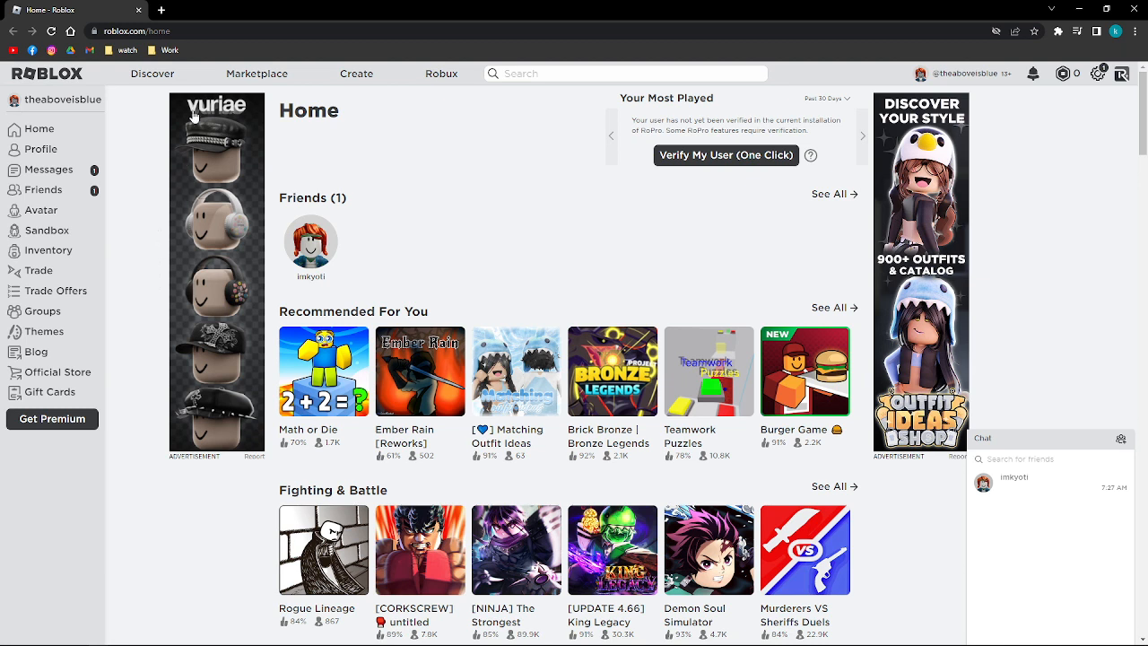
{"action": "mouse_move", "coordinate": [140, 142]}
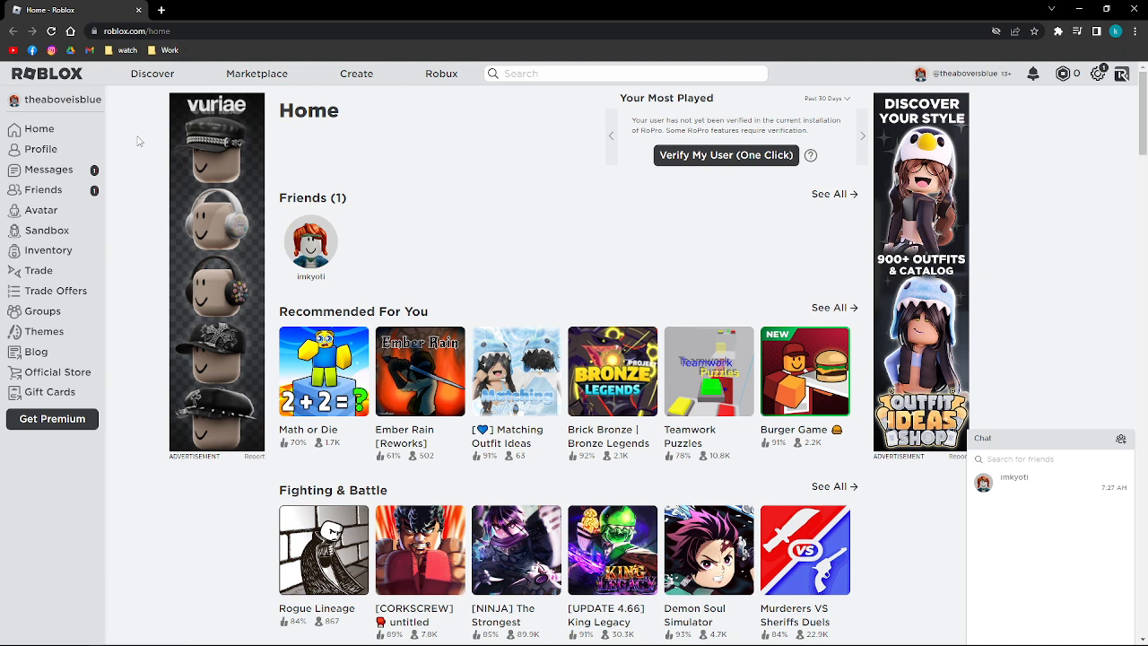
{"action": "mouse_move", "coordinate": [163, 185]}
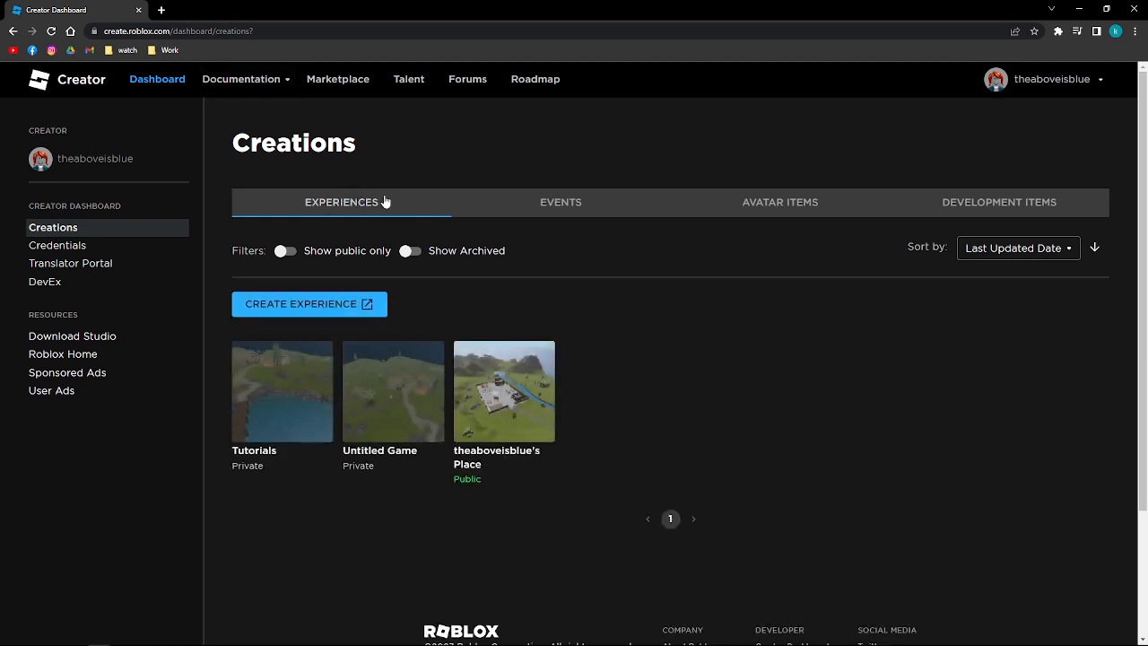
{"action": "mouse_move", "coordinate": [363, 304]}
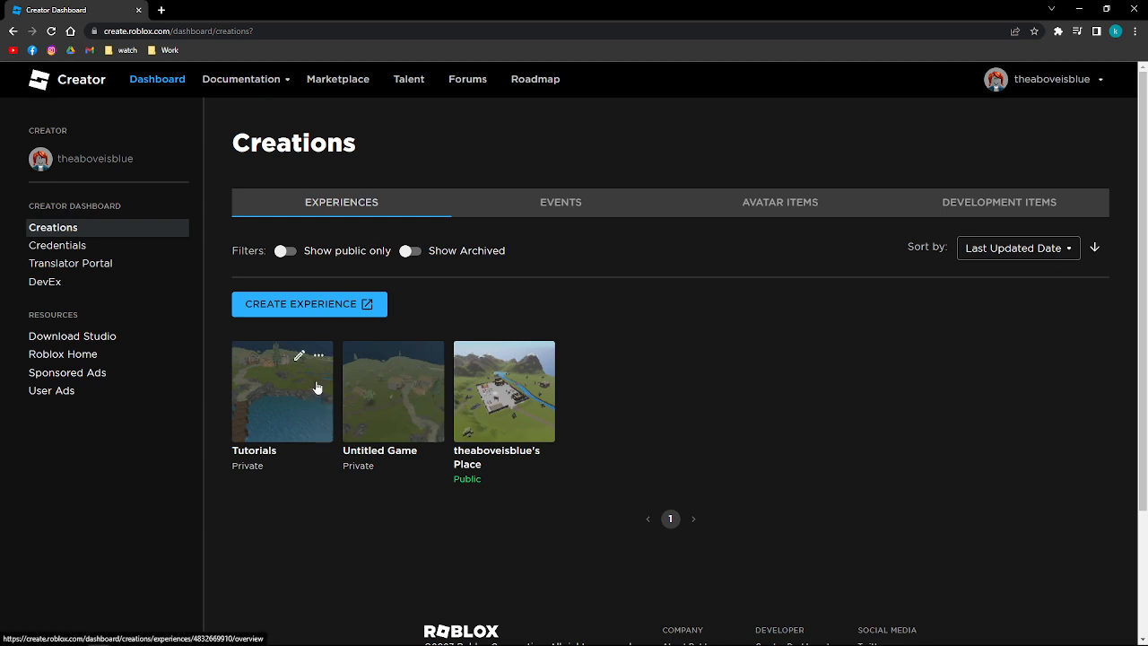
{"action": "mouse_move", "coordinate": [373, 395]}
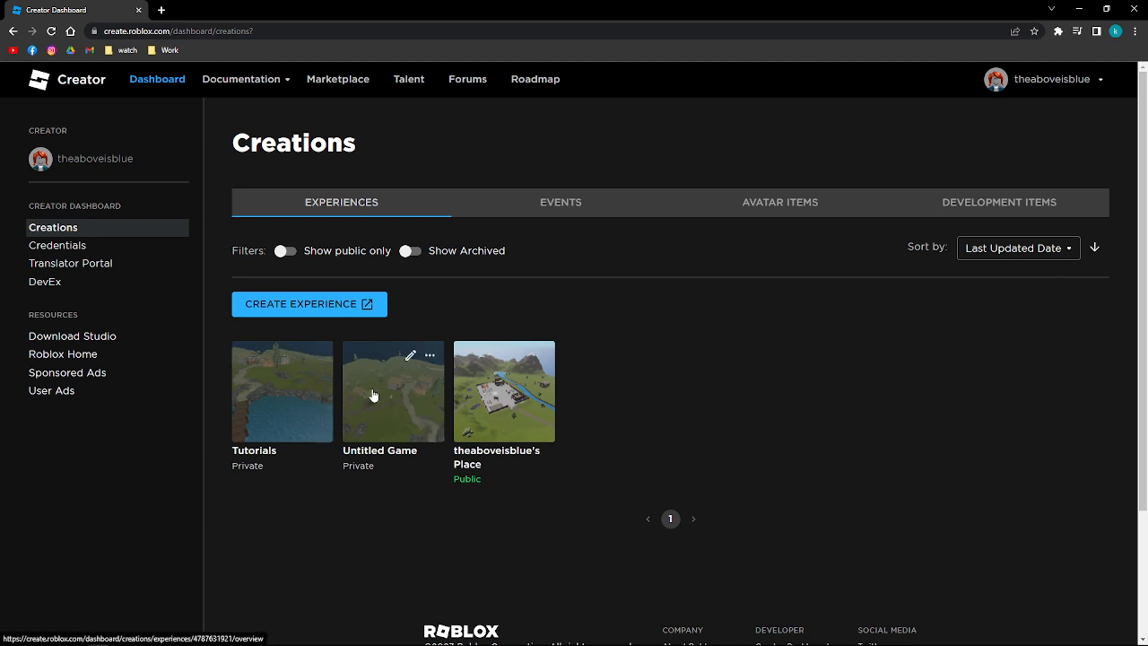
{"action": "mouse_move", "coordinate": [320, 397]}
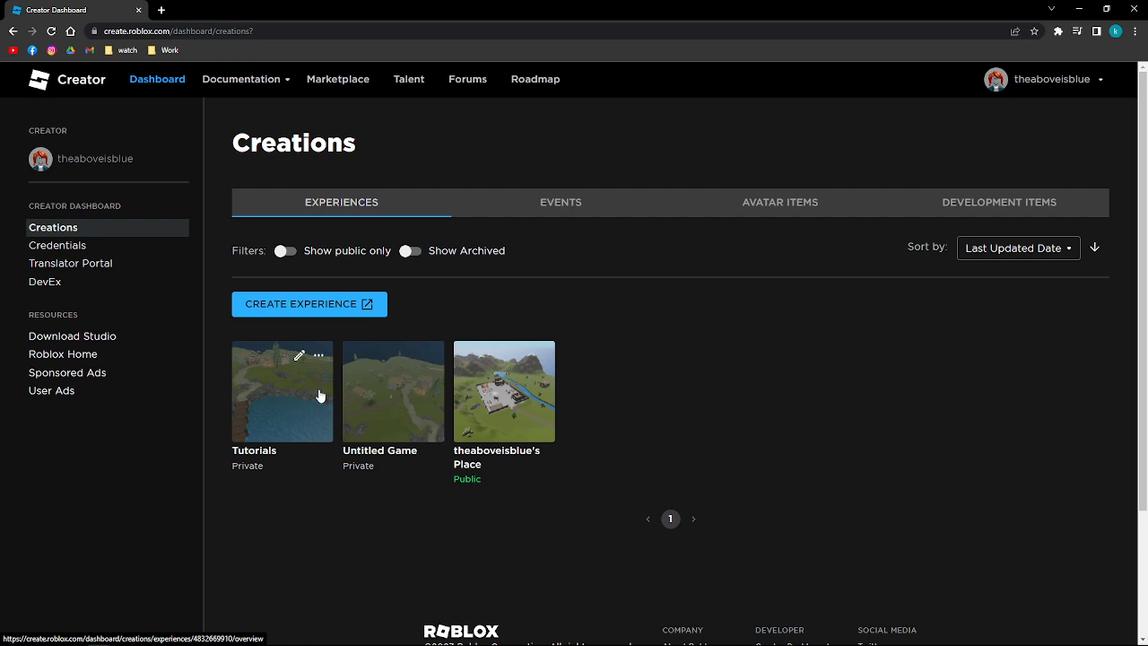
{"action": "mouse_move", "coordinate": [288, 391]}
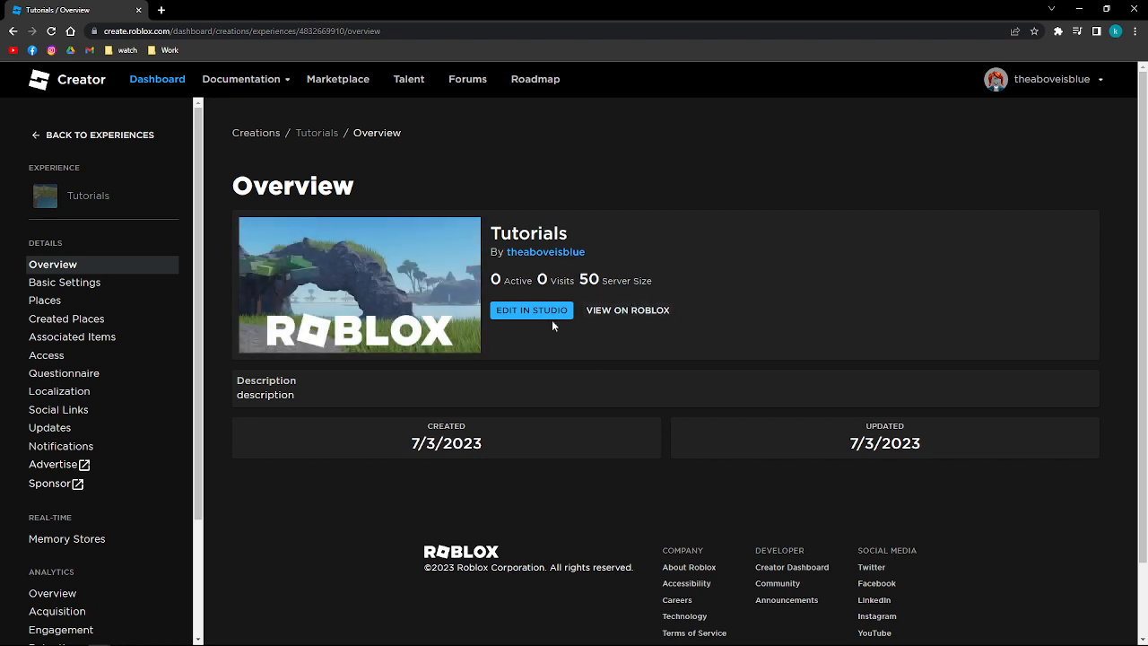
{"action": "mouse_move", "coordinate": [614, 315]}
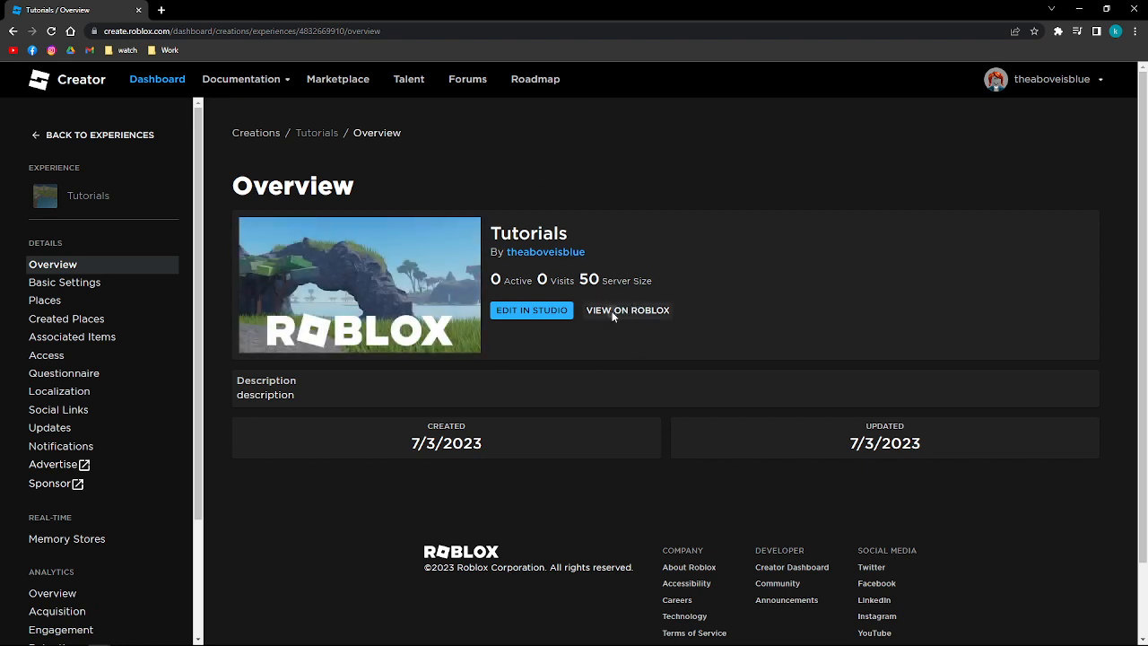
View the Tutorials experience on the public Roblox site from its dashboard overview
{"action": "left_click", "coordinate": [628, 309]}
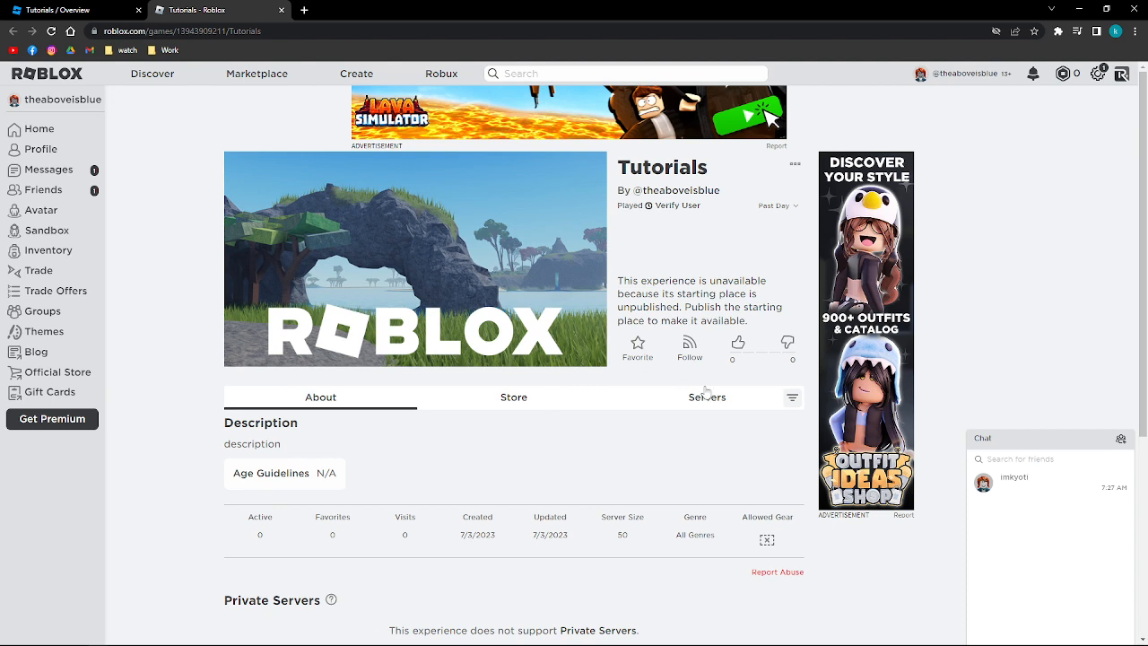
{"action": "mouse_move", "coordinate": [786, 179]}
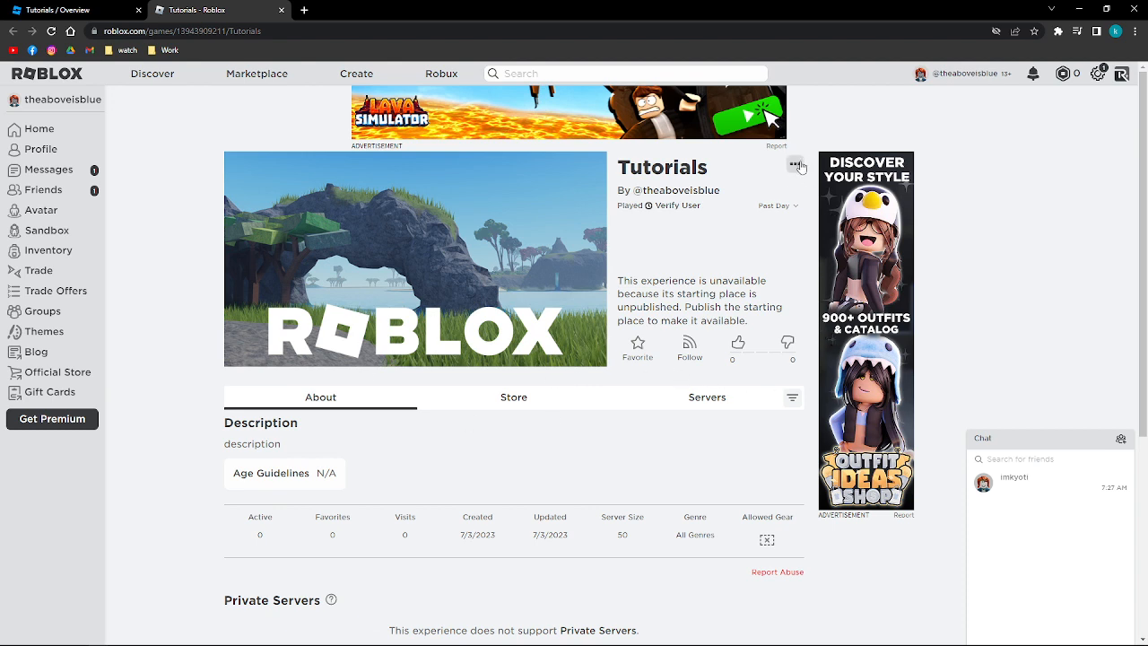
{"action": "mouse_move", "coordinate": [481, 183]}
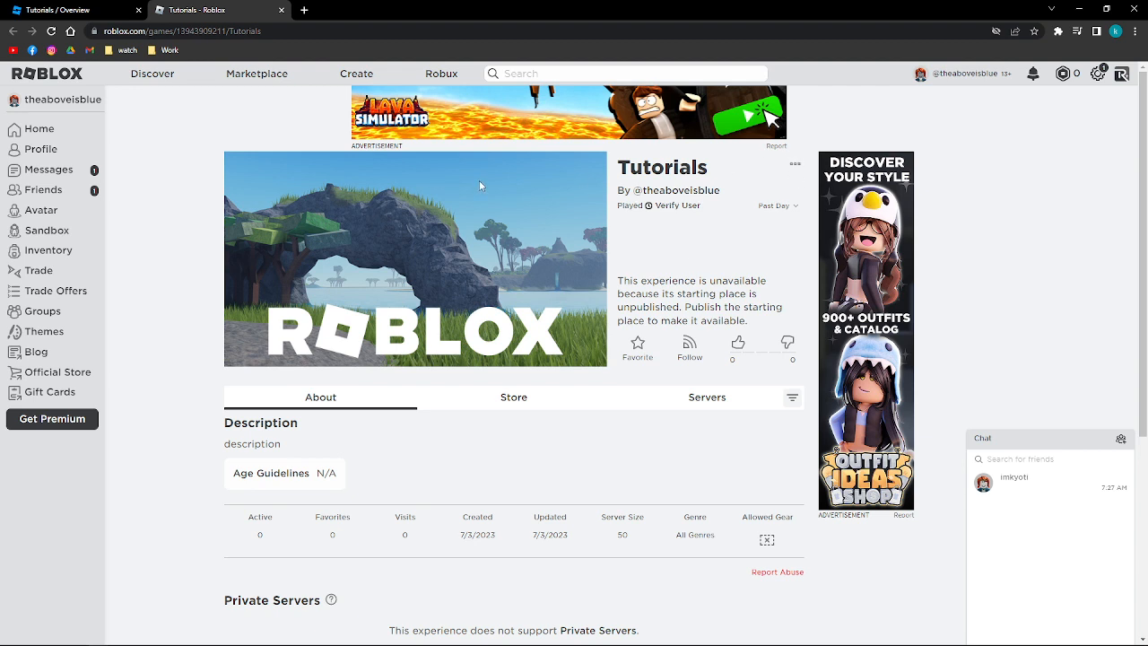
{"action": "mouse_move", "coordinate": [795, 165]}
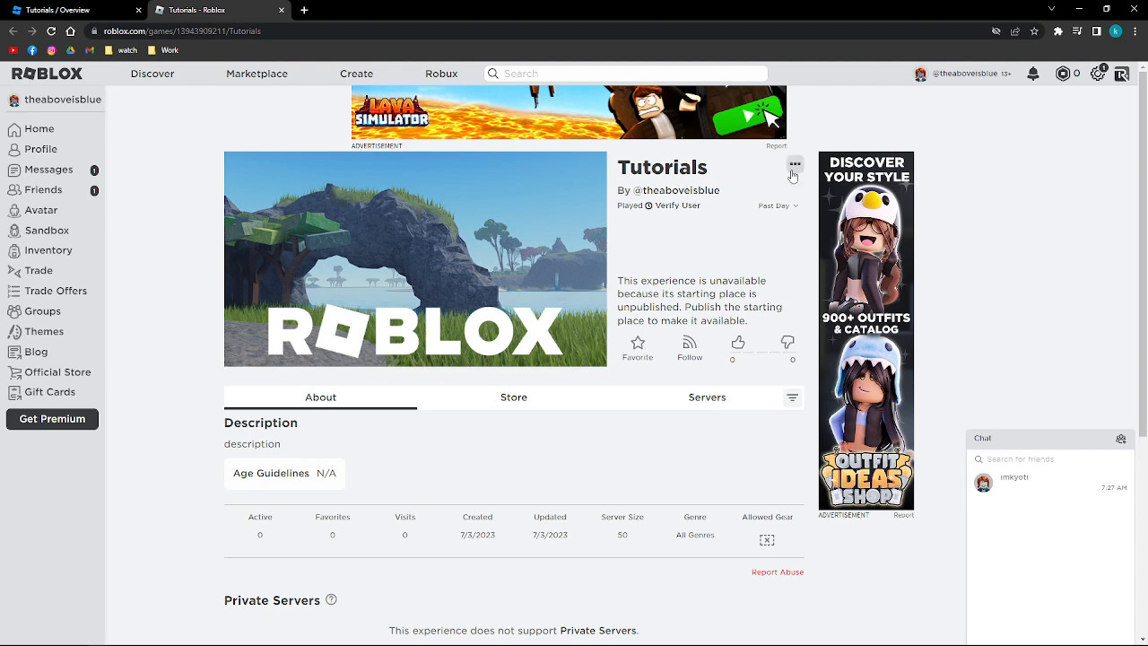
Reveal the three-dot options menu on the Tutorials game page
{"action": "left_click", "coordinate": [795, 165]}
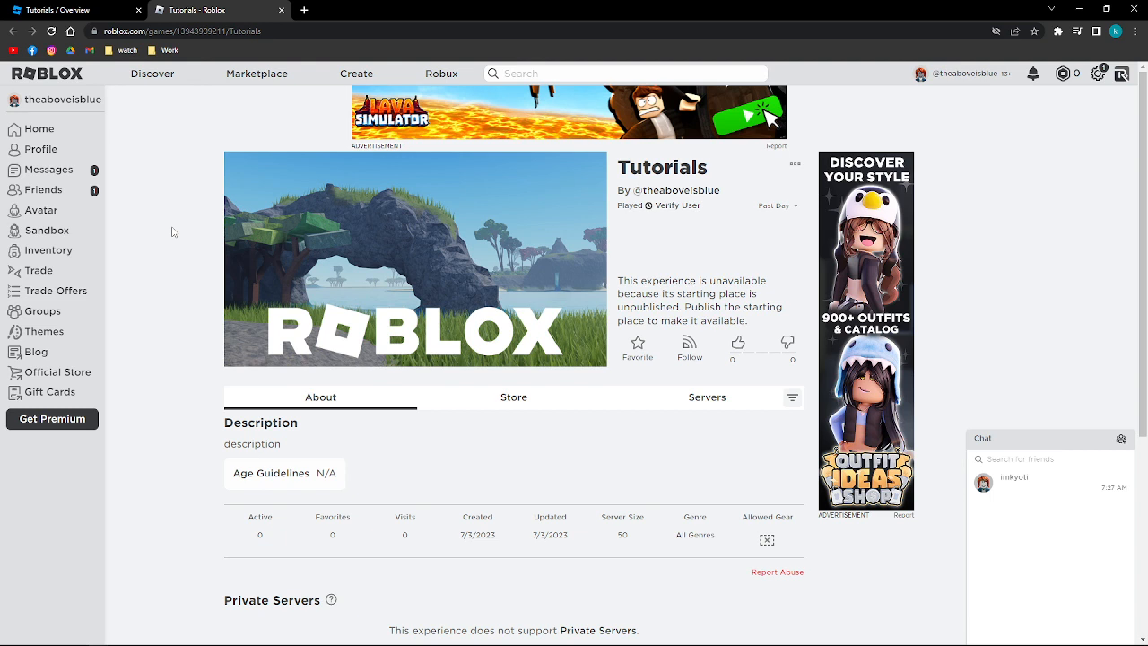
{"action": "mouse_move", "coordinate": [180, 230]}
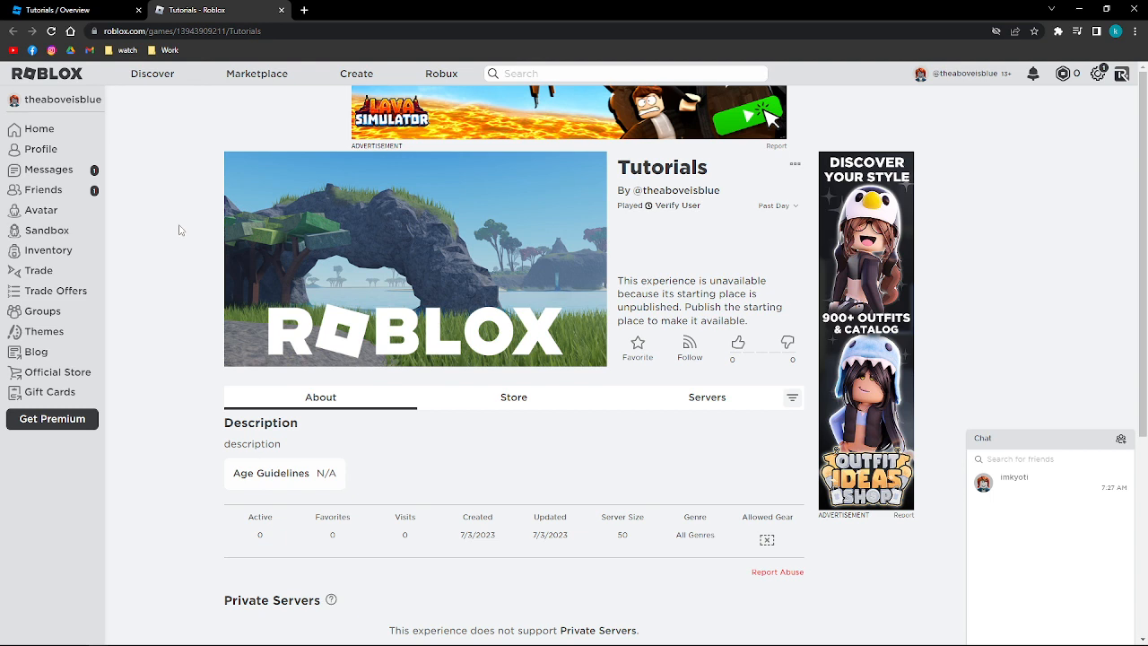
{"action": "mouse_move", "coordinate": [174, 195]}
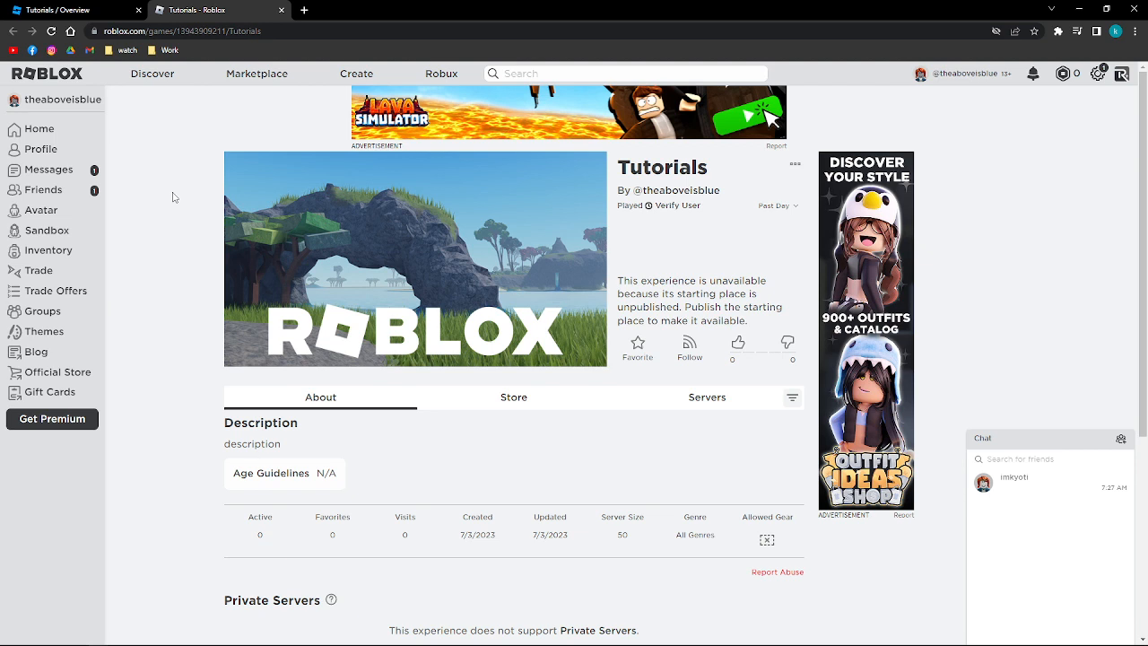
{"action": "mouse_move", "coordinate": [529, 261]}
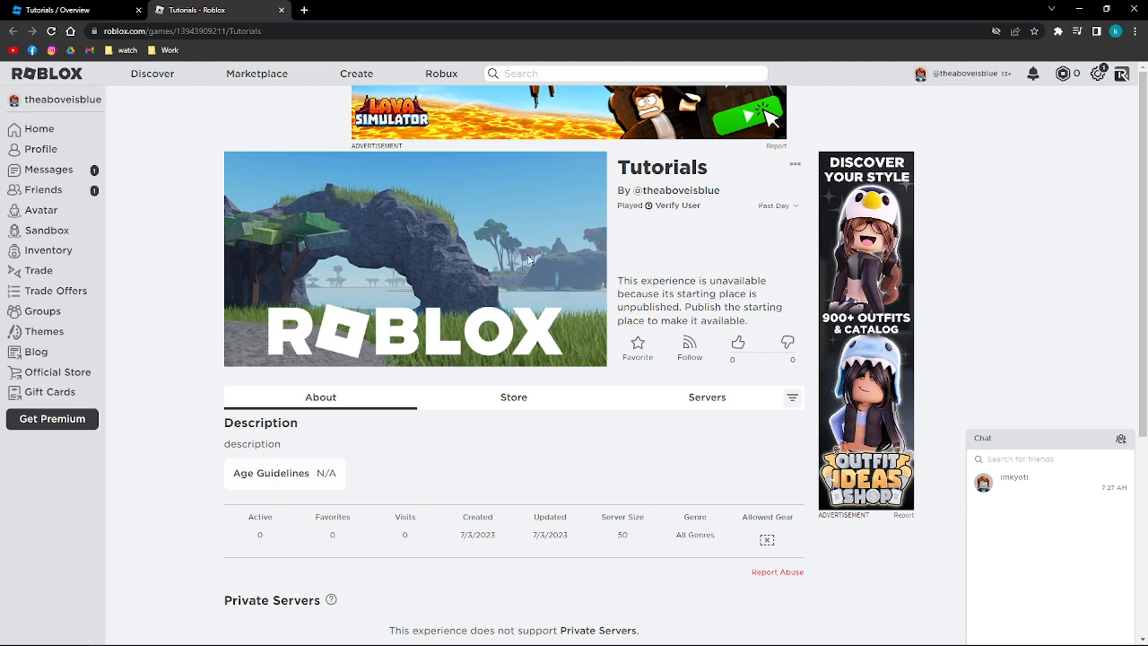
{"action": "mouse_move", "coordinate": [373, 486]}
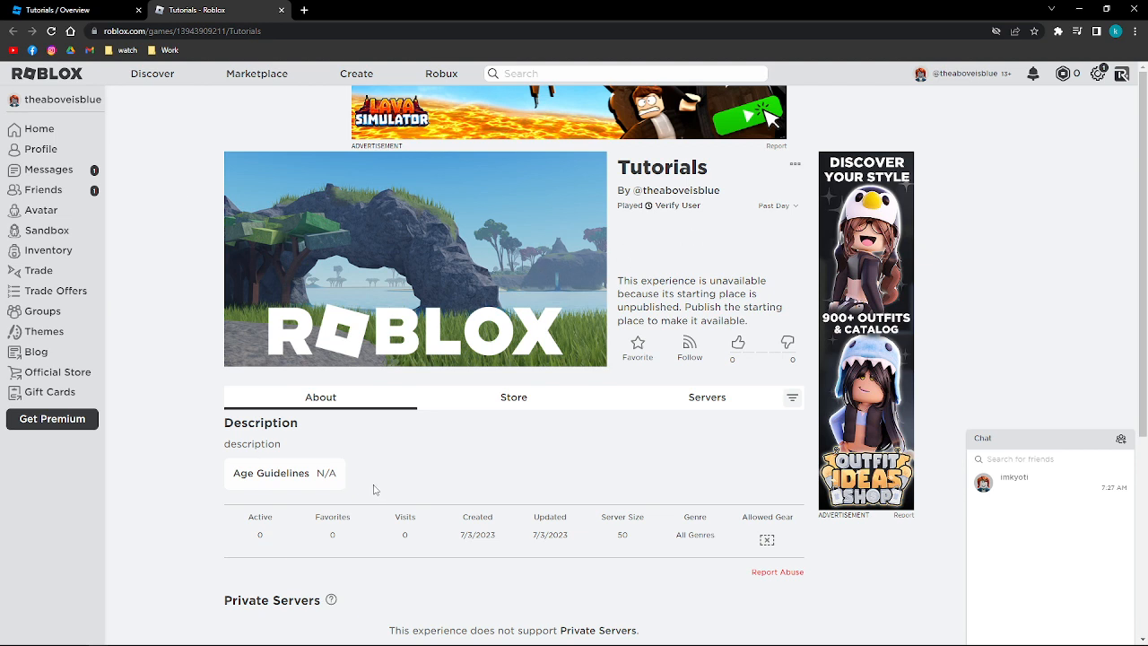